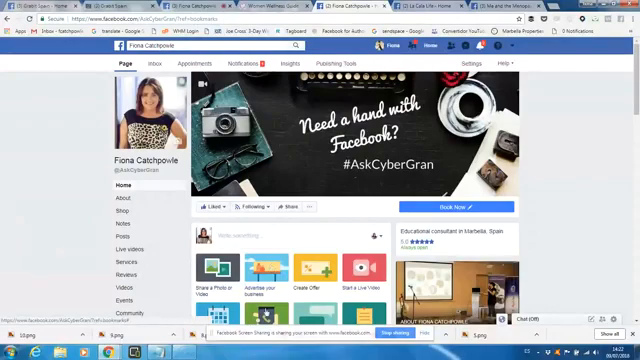
- Browse several Pages, then draft 'test' in the Me and the Menopause post box
{"action": "scroll", "scroll_direction": "down", "scroll_amount": 3}
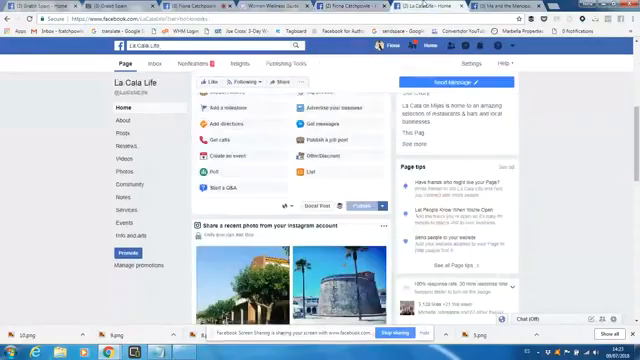
{"action": "scroll", "scroll_direction": "up", "scroll_amount": 3}
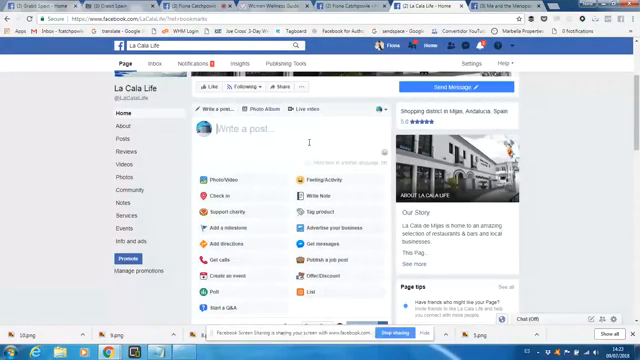
{"action": "scroll", "scroll_direction": "down", "scroll_amount": 3}
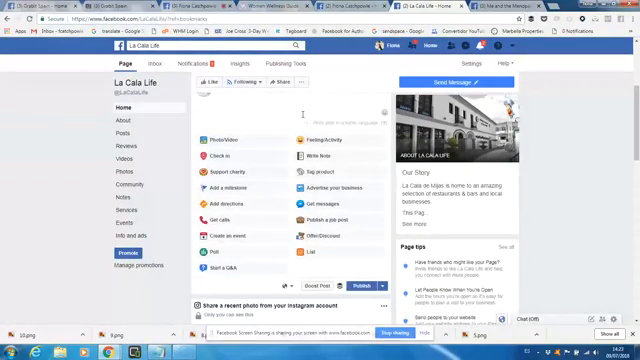
{"action": "scroll", "scroll_direction": "down", "scroll_amount": 3}
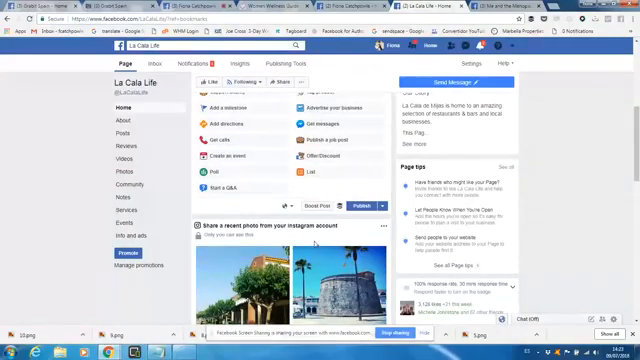
{"action": "scroll", "scroll_direction": "up", "scroll_amount": 3}
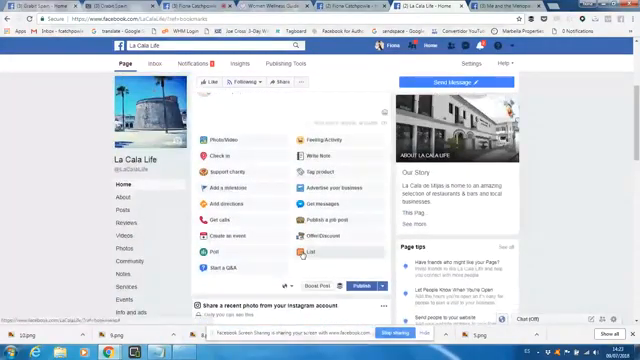
{"action": "type", "text": "test"}
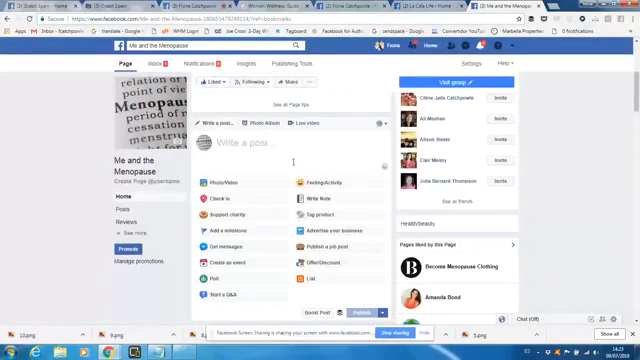
{"action": "type", "text": "test"}
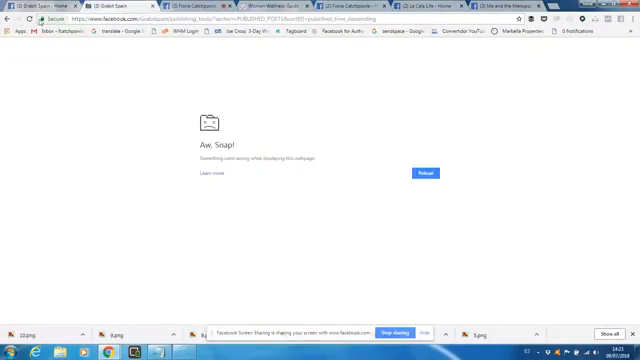
- Reload the tab after the 'Aw, Snap!' crash error
{"action": "left_click", "coordinate": [424, 172]}
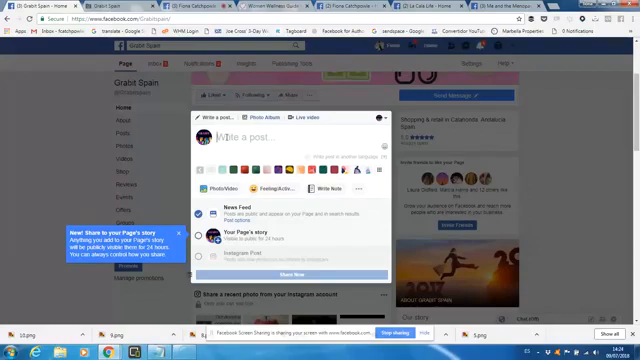
- Draft a short 'tet' test post in Grabit Spain's composer
{"action": "type", "text": "te"}
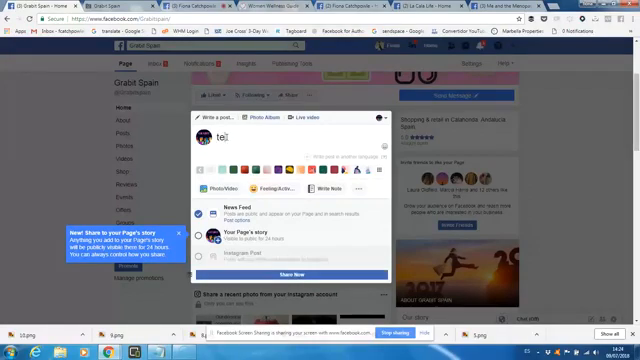
{"action": "type", "text": "t"}
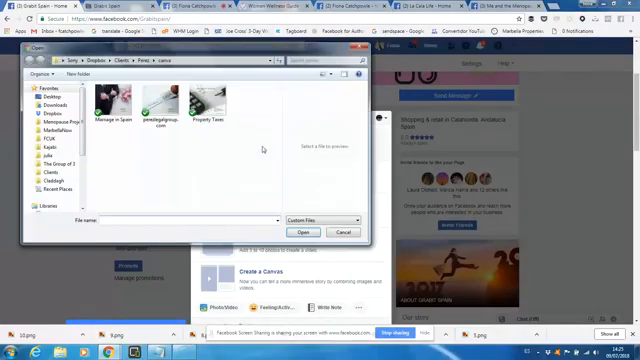
- Choose a photo from the computer and attach it to the draft
{"action": "left_click", "coordinate": [112, 104]}
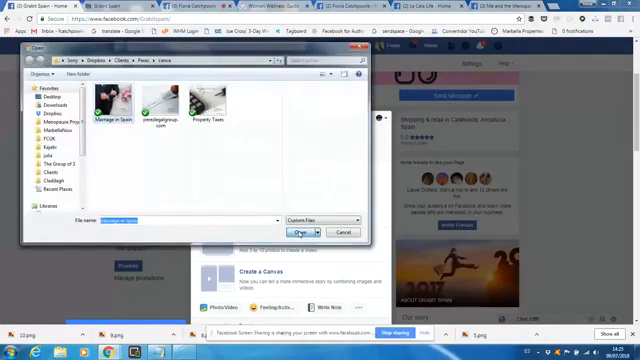
{"action": "left_click", "coordinate": [296, 232]}
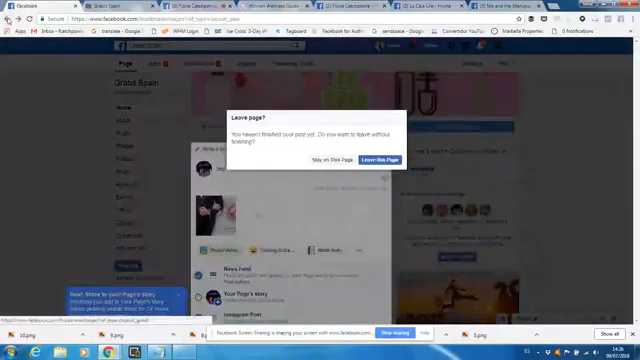
- Leave the unfinished story and return to the Grabit Spain Page
{"action": "left_click", "coordinate": [380, 158]}
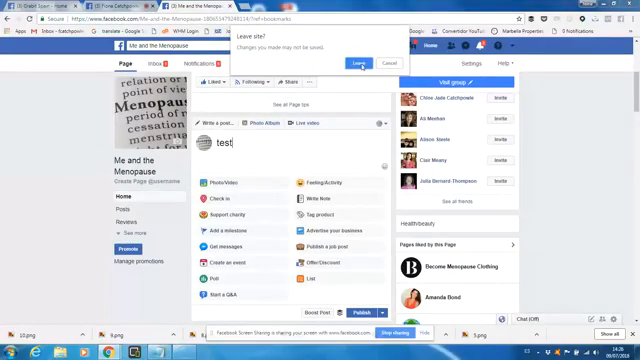
{"action": "left_click", "coordinate": [352, 60]}
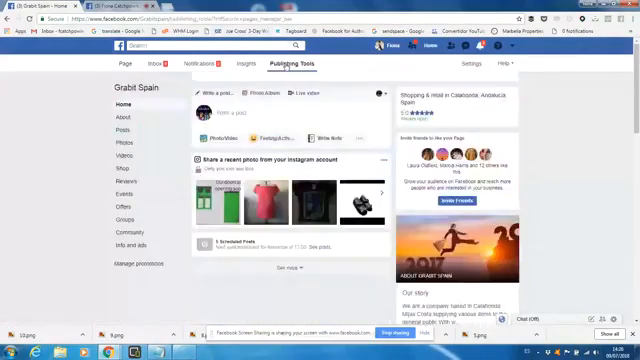
- Start a new post from Publishing Tools, reveal the Schedule option beside Publish, then return to the Page
{"action": "left_click", "coordinate": [284, 64]}
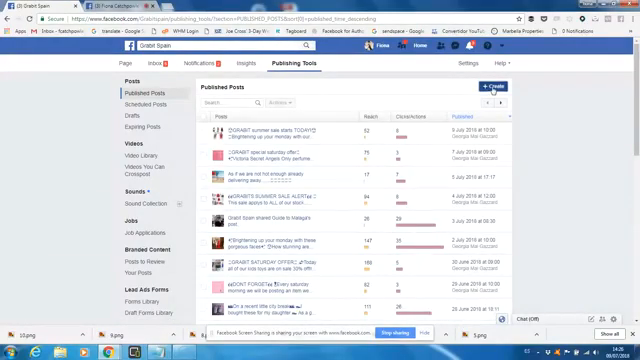
{"action": "left_click", "coordinate": [496, 88]}
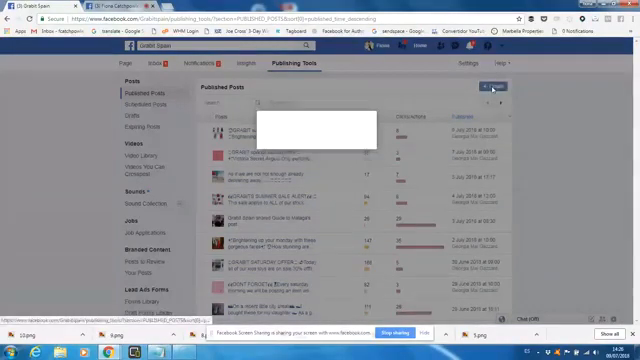
{"action": "left_click", "coordinate": [492, 88]}
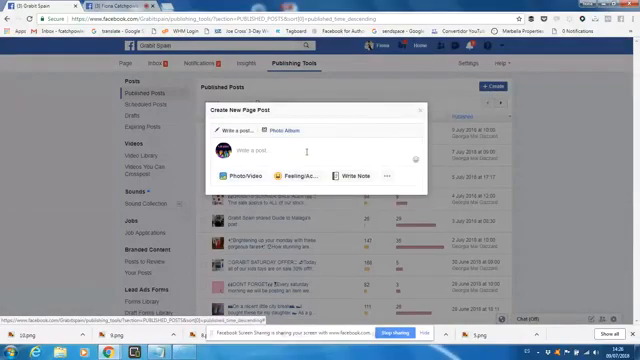
{"action": "left_click", "coordinate": [386, 176]}
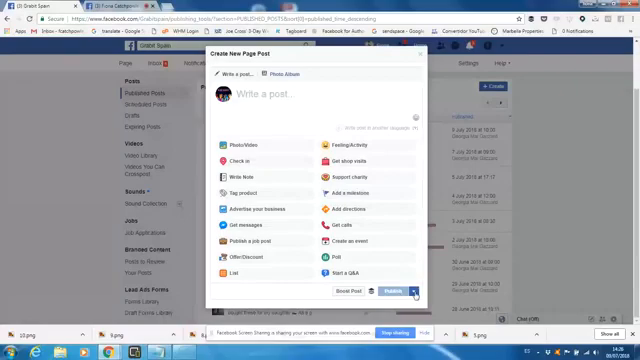
{"action": "left_click", "coordinate": [412, 290]}
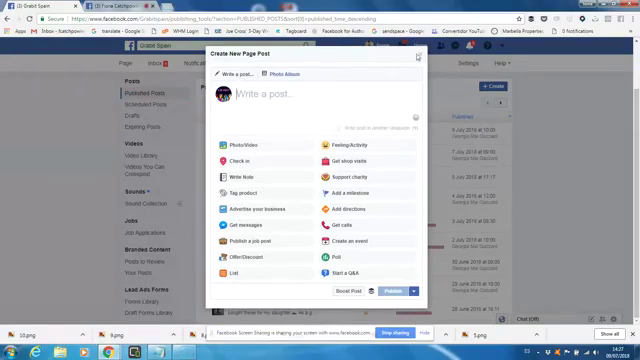
{"action": "left_click", "coordinate": [418, 58]}
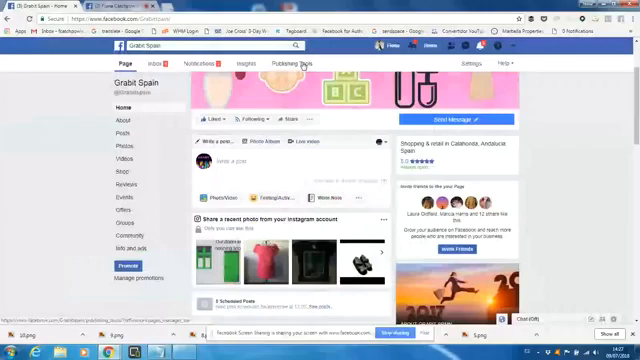
- Reopen Publishing Tools and expand the Create New Page Post composer's options
{"action": "left_click", "coordinate": [302, 66]}
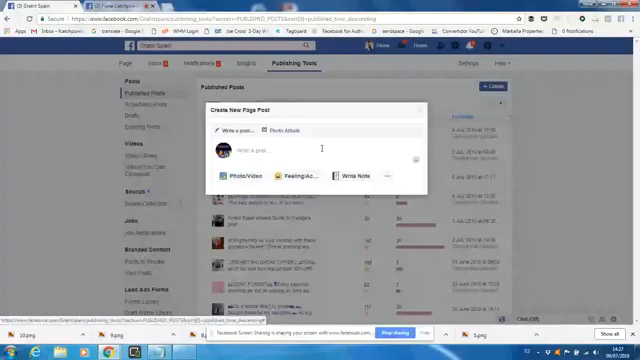
{"action": "left_click", "coordinate": [394, 176]}
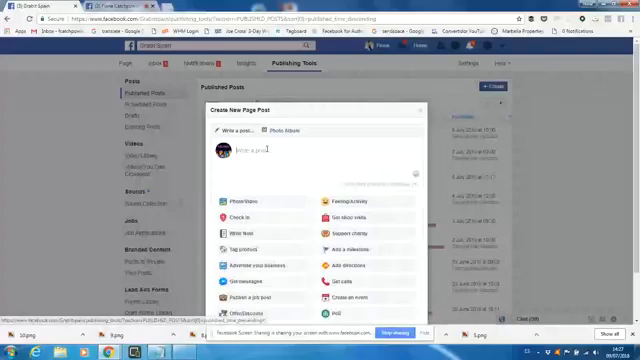